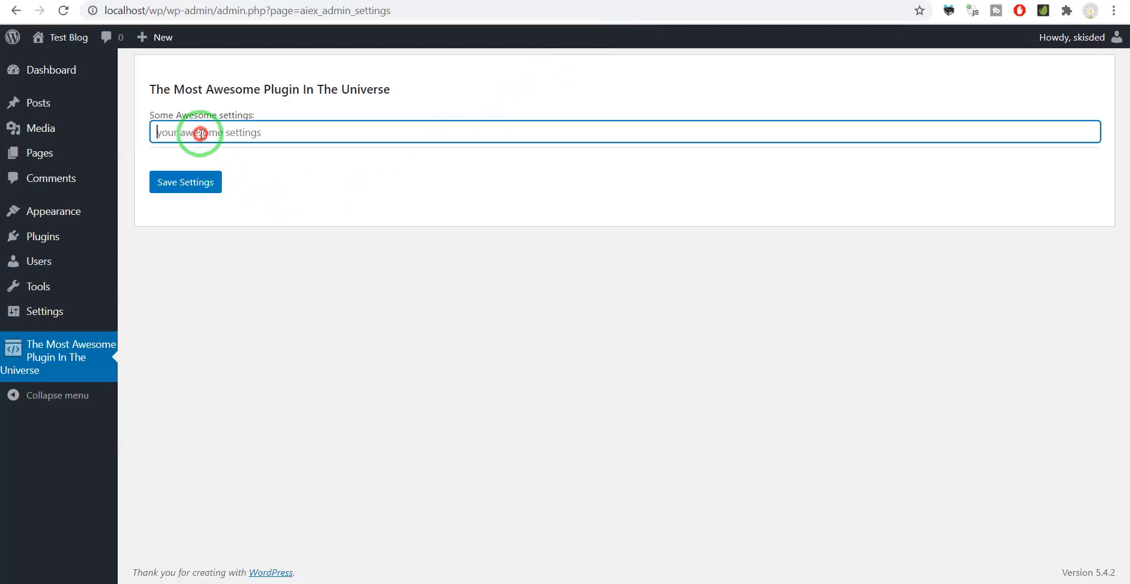
Enter 'testme' in the plugin's 'Some Awesome settings' field
text(testme)
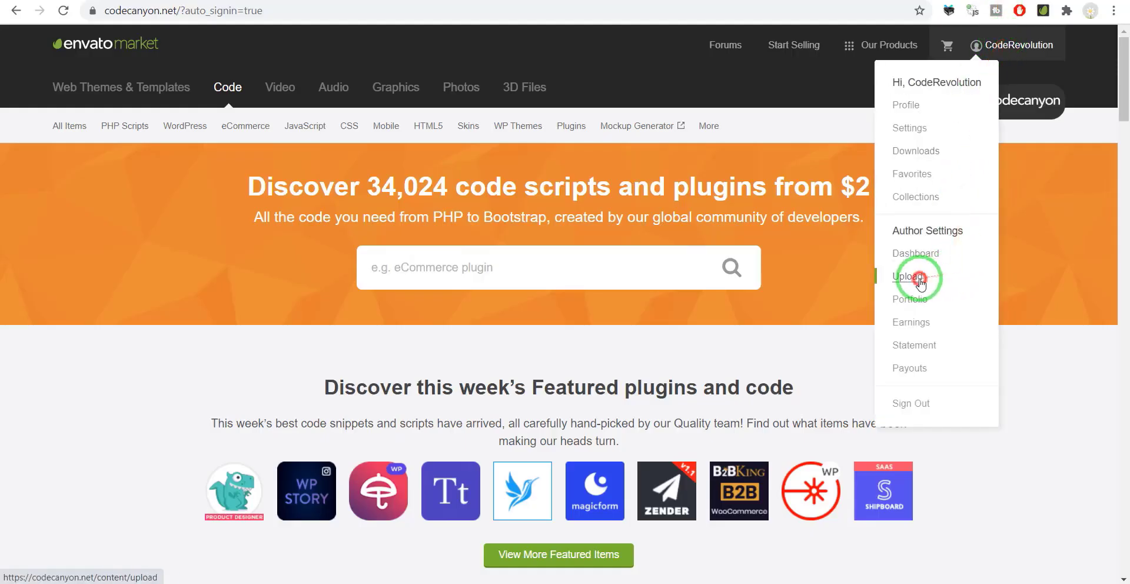
Start a new Plugins-category upload and enter the item name
click(908, 277)
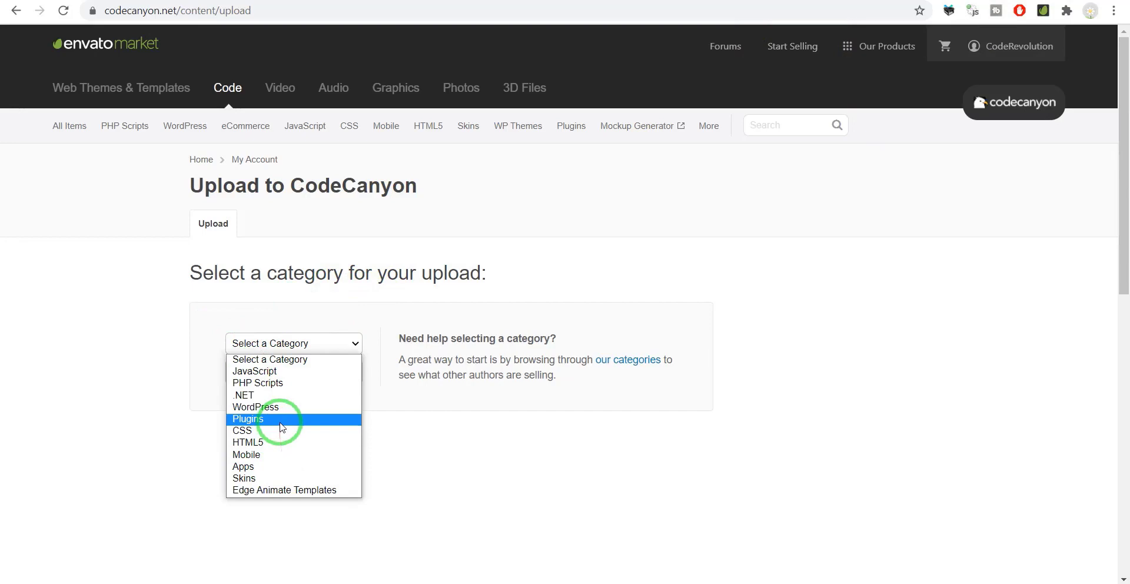
click(247, 419)
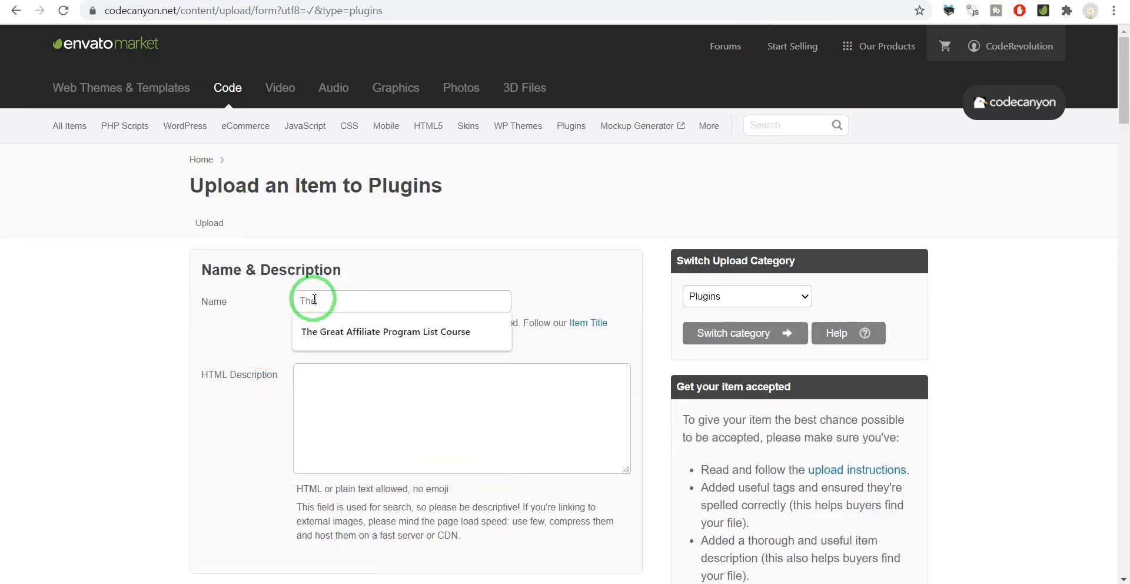
text(Most Awesome Plugin In The Universe)
click(462, 419)
text(This plugin is very cool, I like it very m)
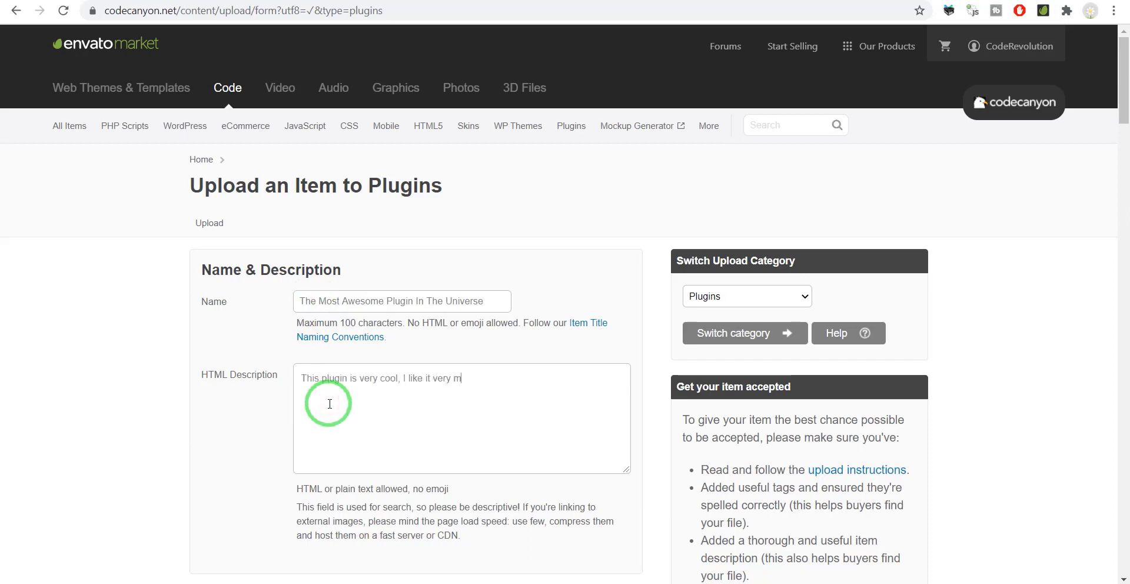
Write the item's short promotional HTML description
text(uch.)
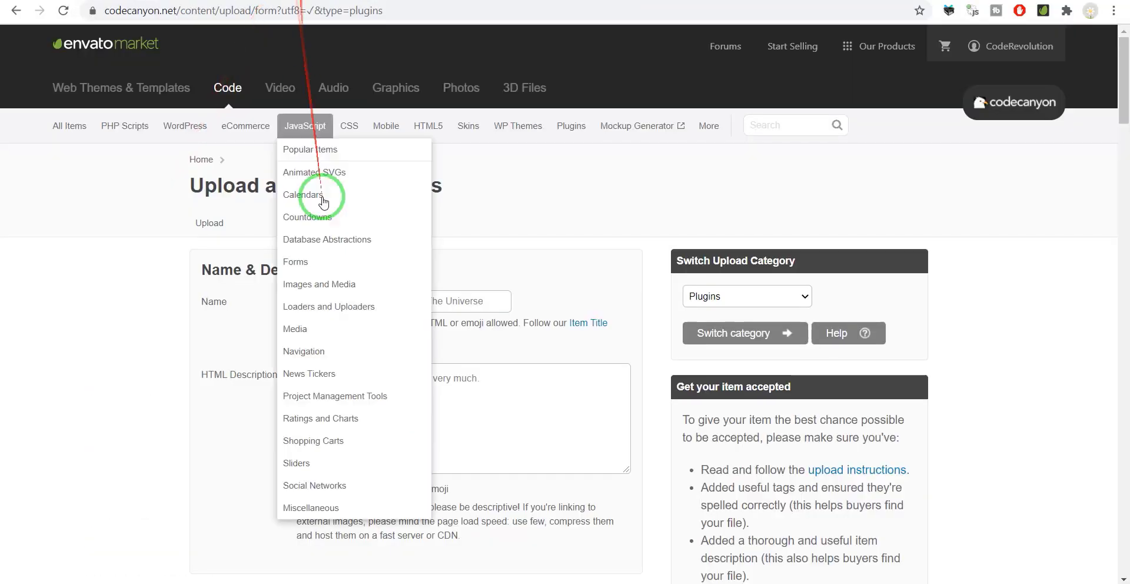
click(526, 378)
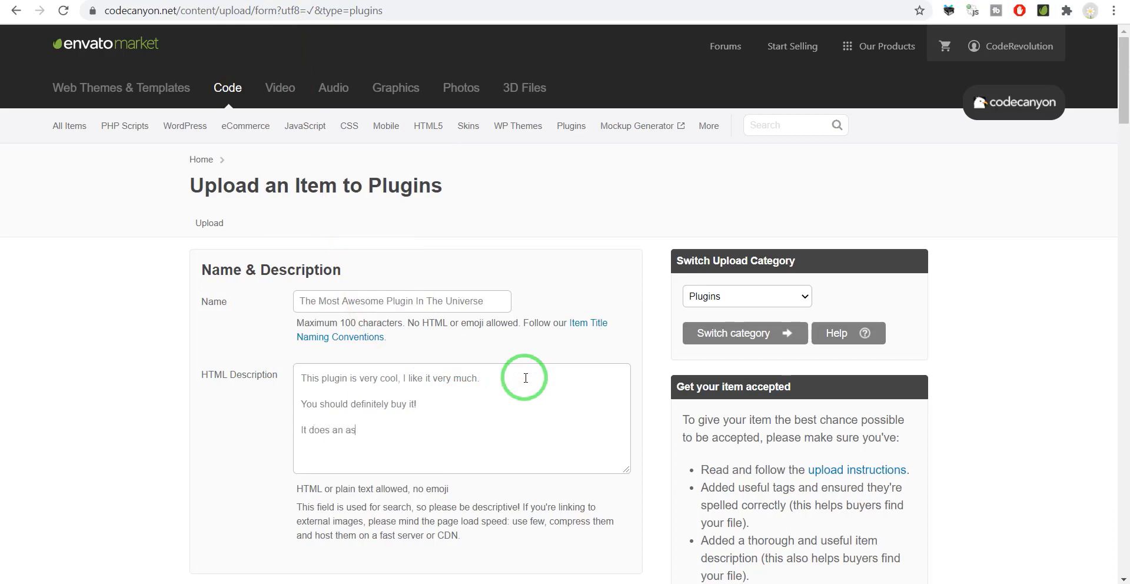
text(awesome job in what it does.)
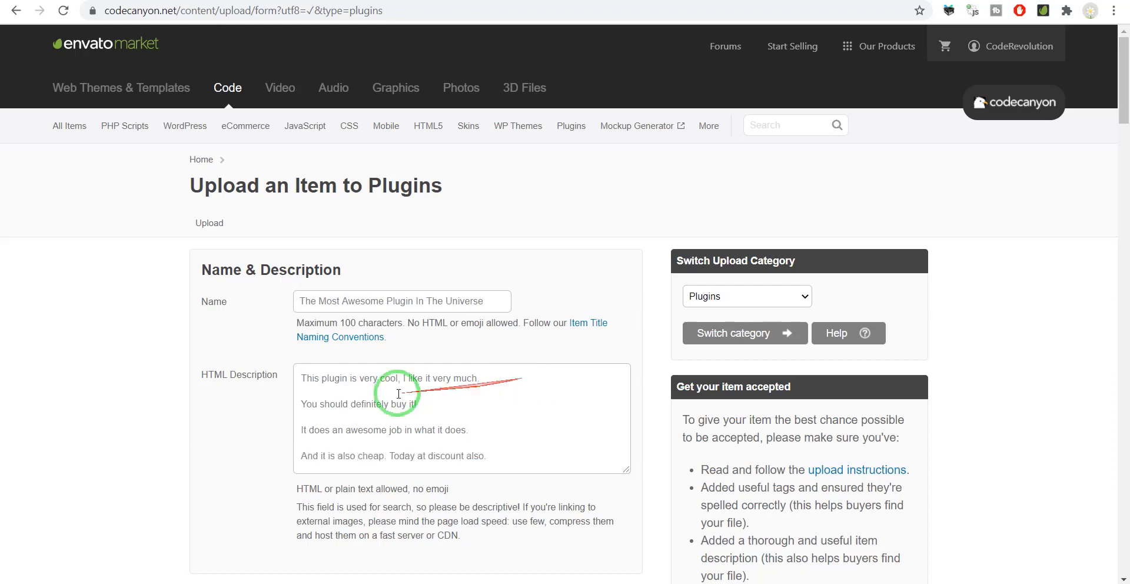
Fill in the Demo URL, Video Preview Resolution and Tags fields
scroll(down, 3)
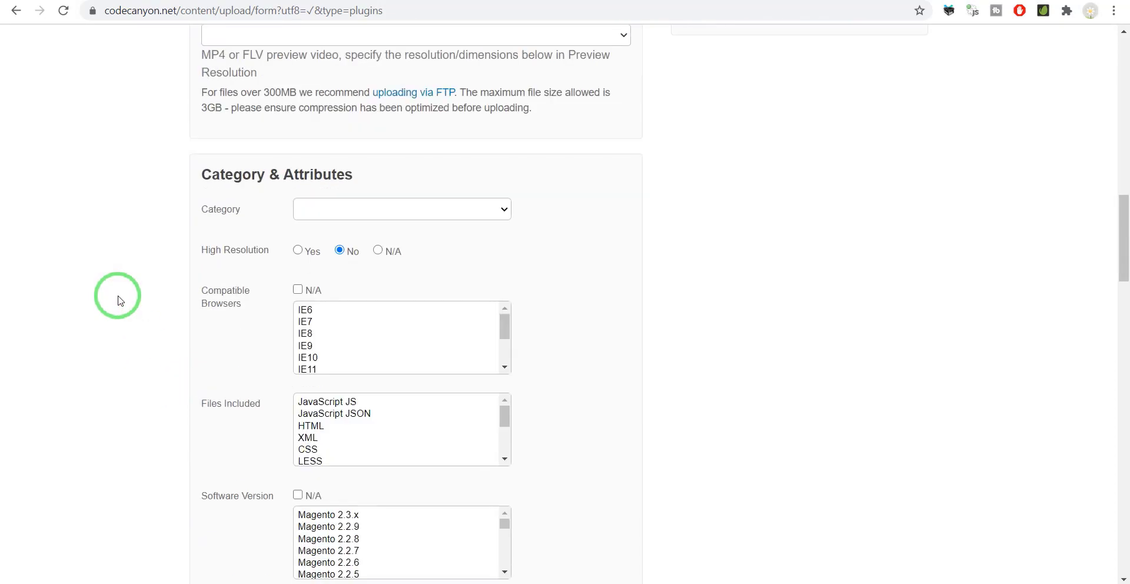
scroll(up, 3)
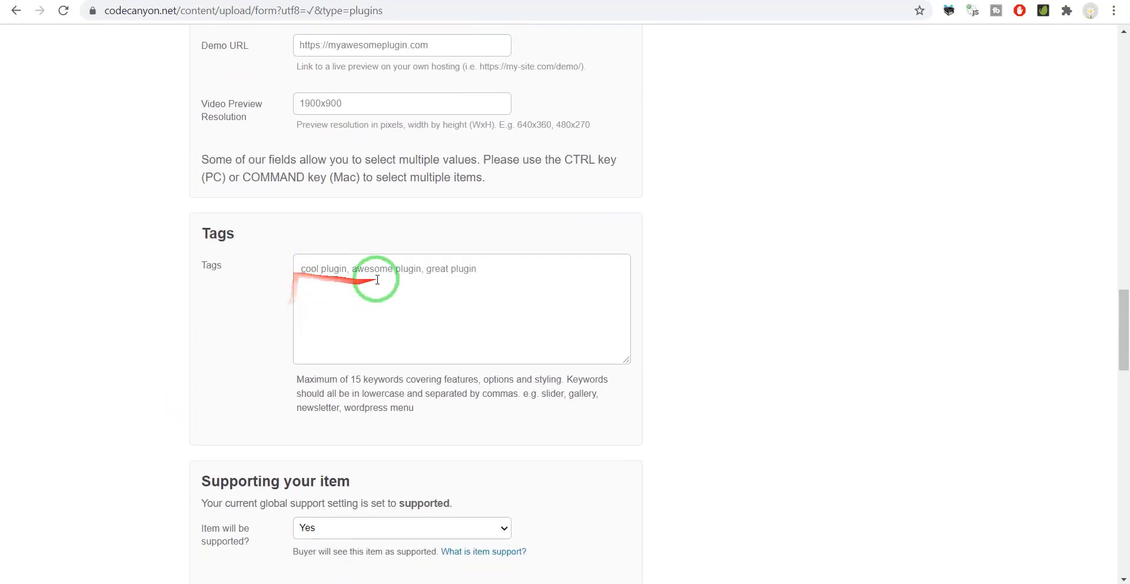
scroll(down, 3)
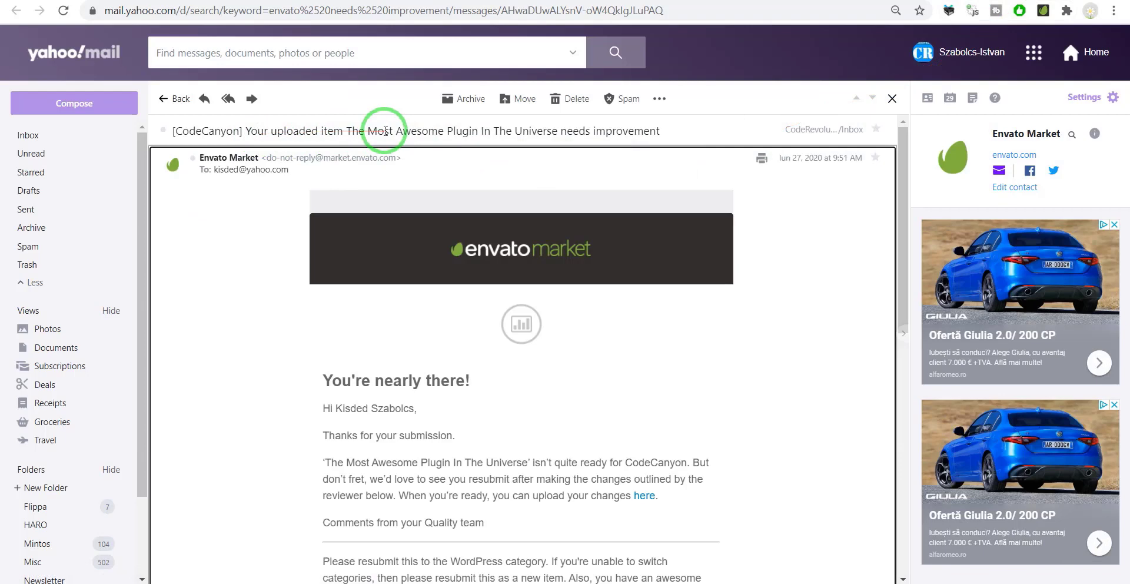
Read the Quality team's request to resubmit under WordPress, then open the next rejection
scroll(down, 3)
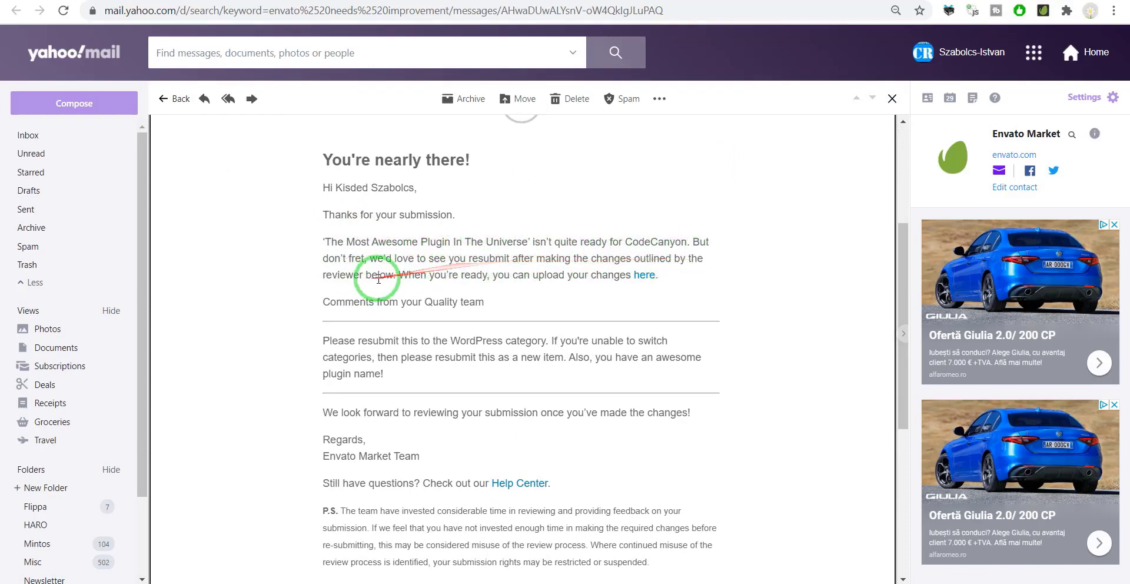
mouse_move(345, 301)
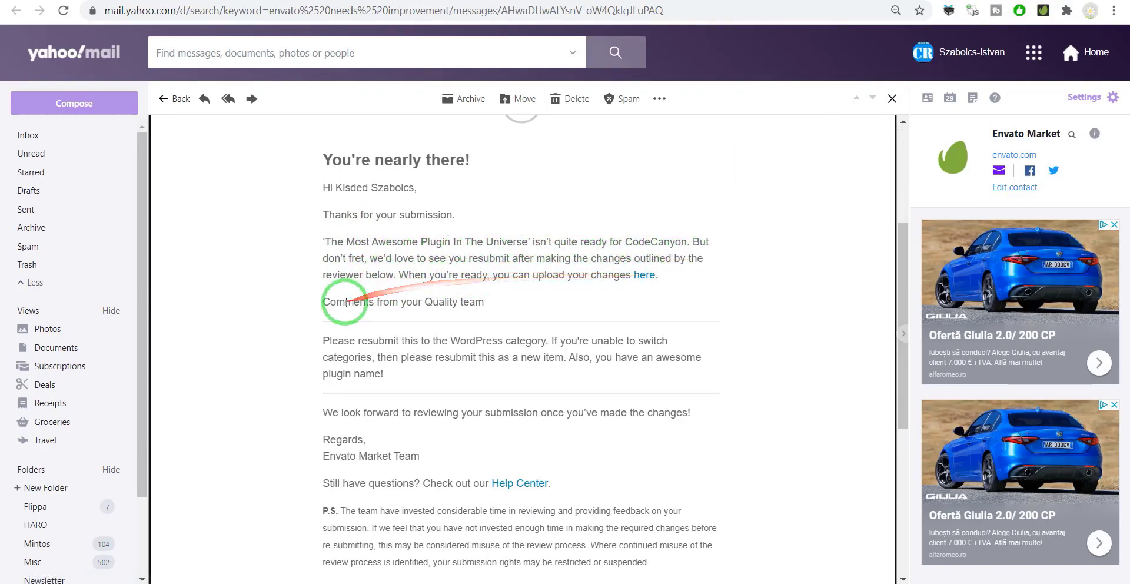
scroll(down, 3)
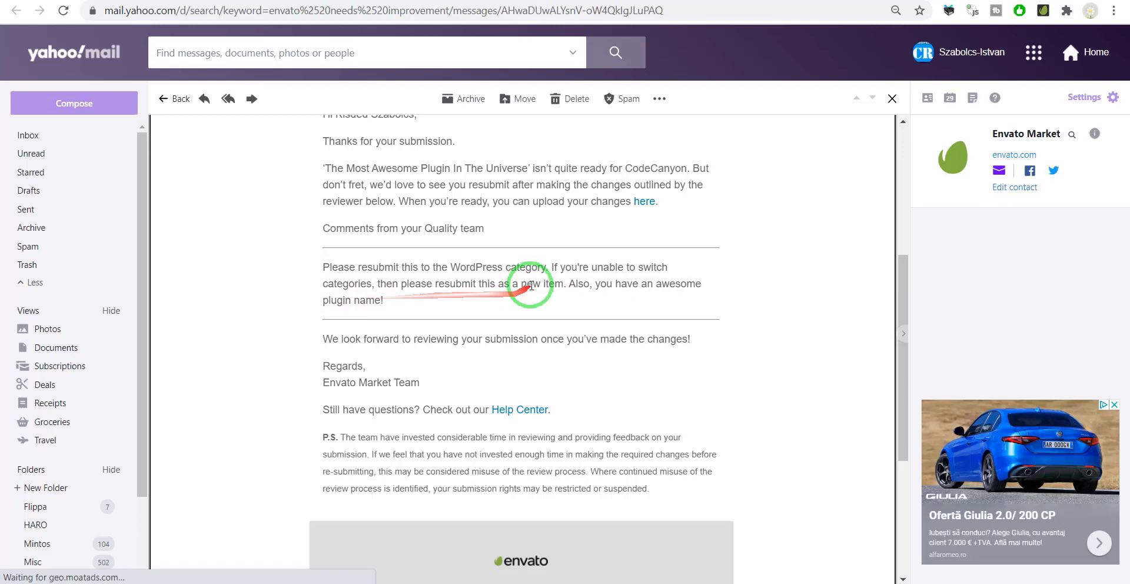
drag(560, 284, 384, 300)
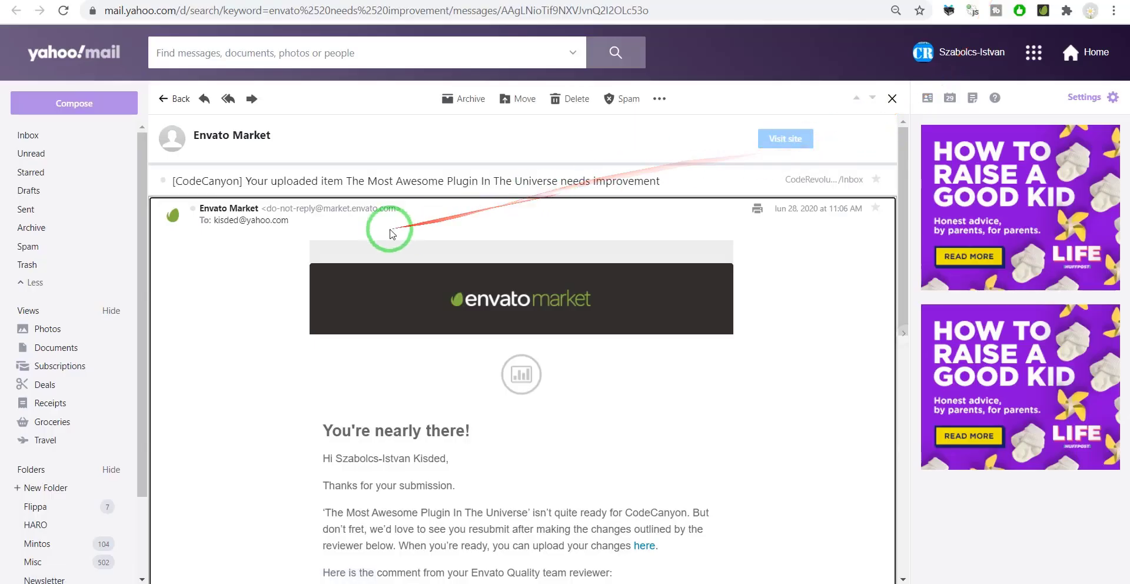
mouse_move(620, 182)
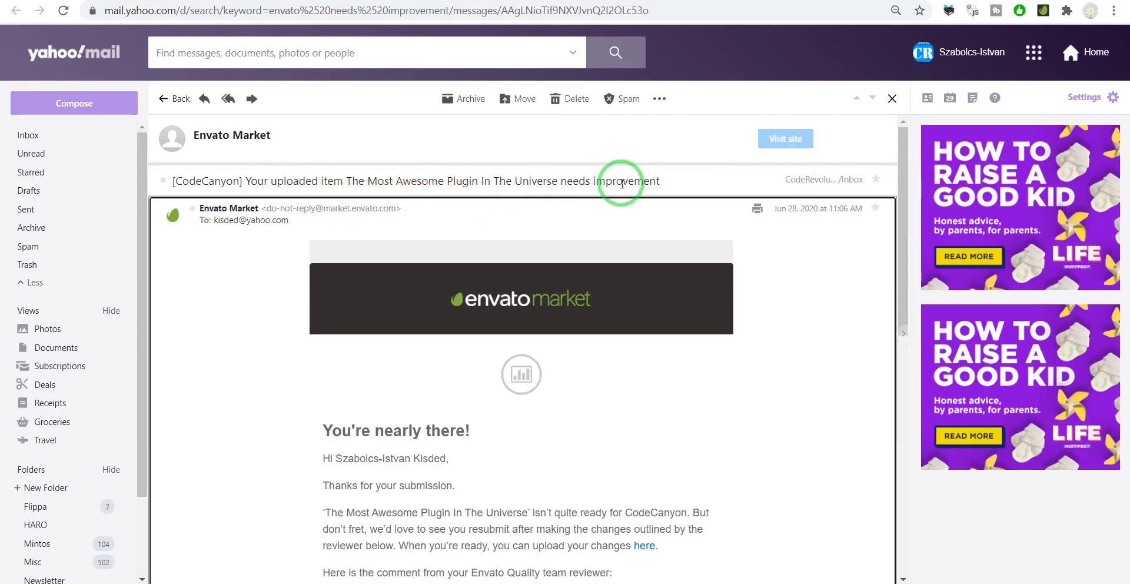
Read the localization-file, blurry-preview and documentation reviews, opening each next email
scroll(down, 3)
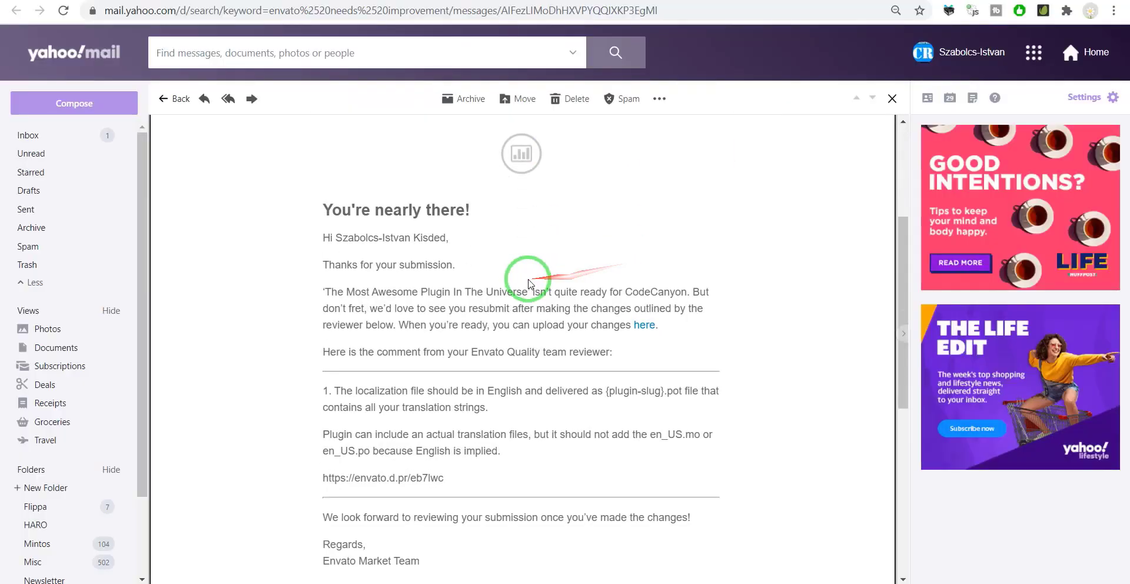
scroll(down, 3)
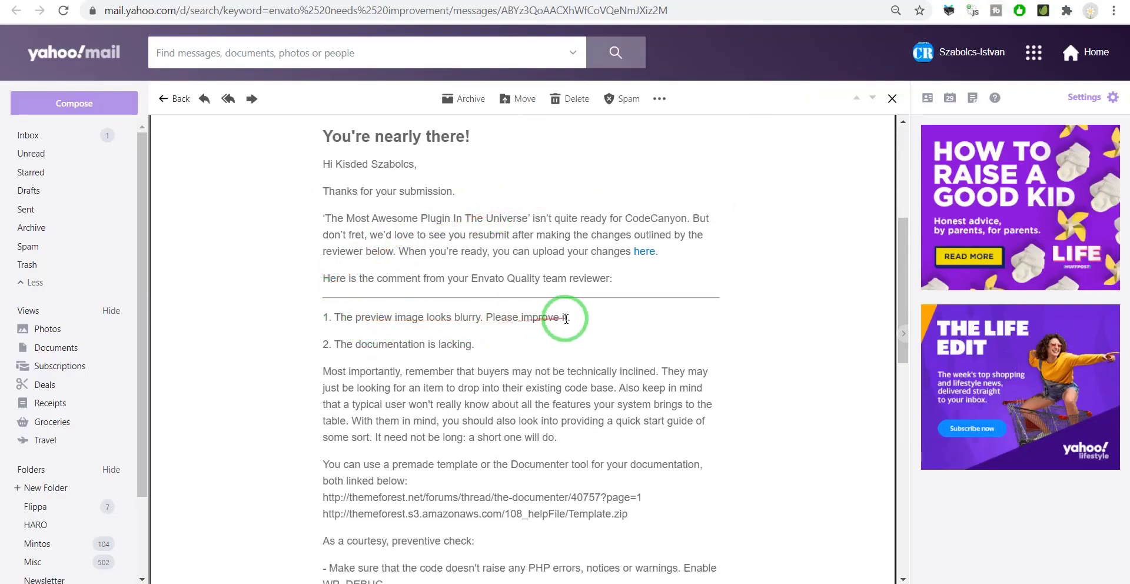
scroll(down, 3)
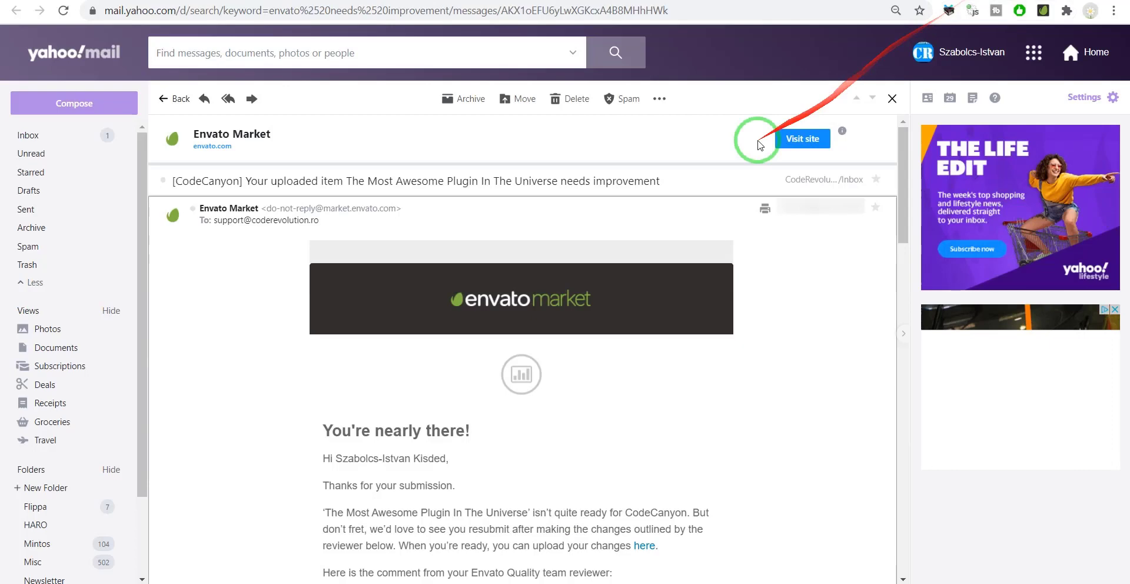
Read the numbered escaping, translation and script-loading comments, highlighting item 7
scroll(down, 3)
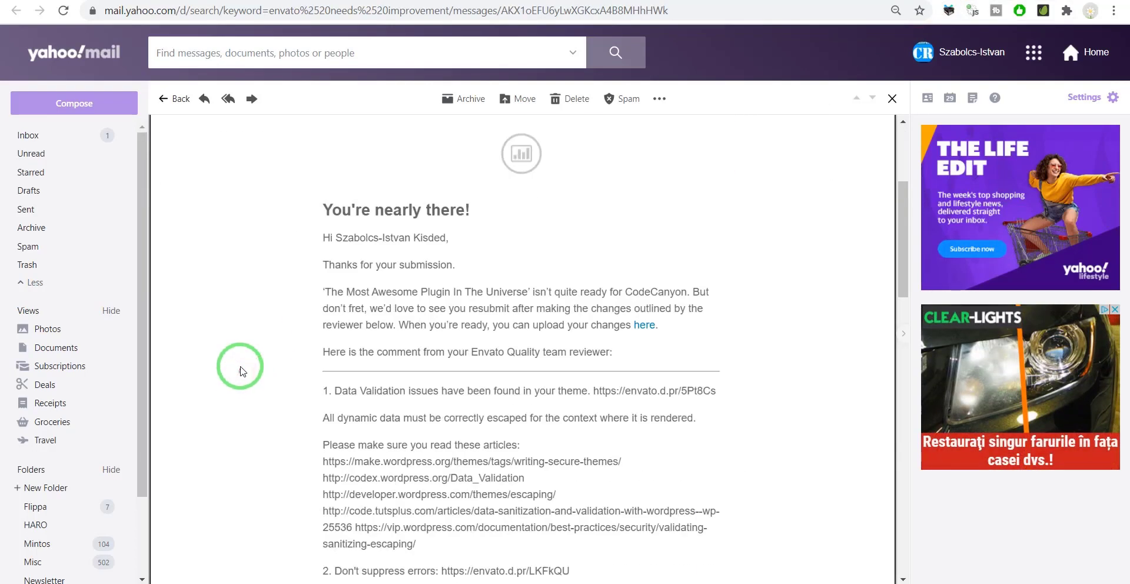
scroll(down, 3)
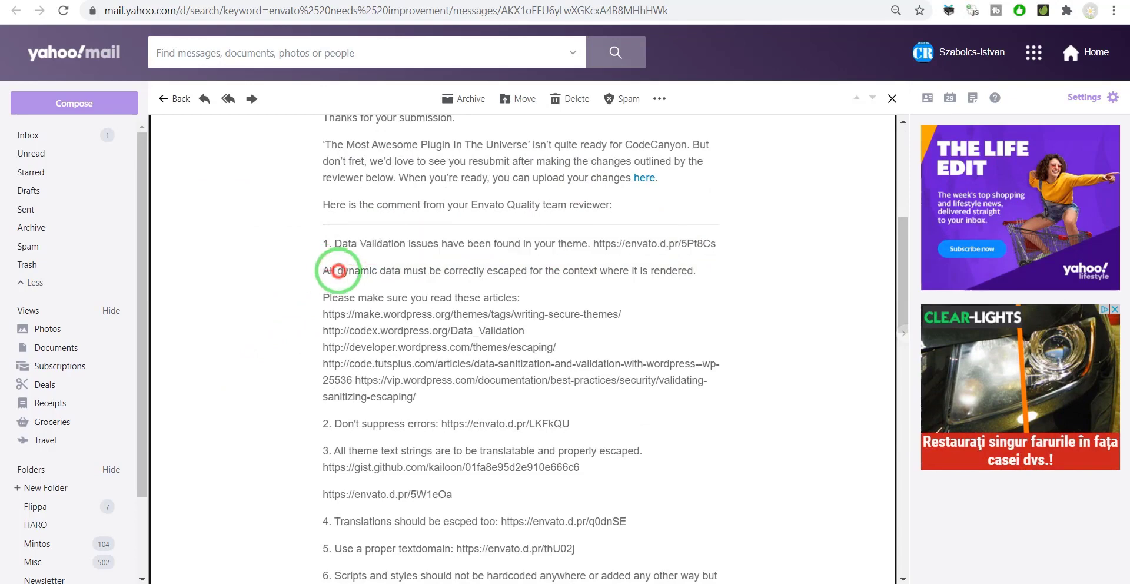
scroll(down, 3)
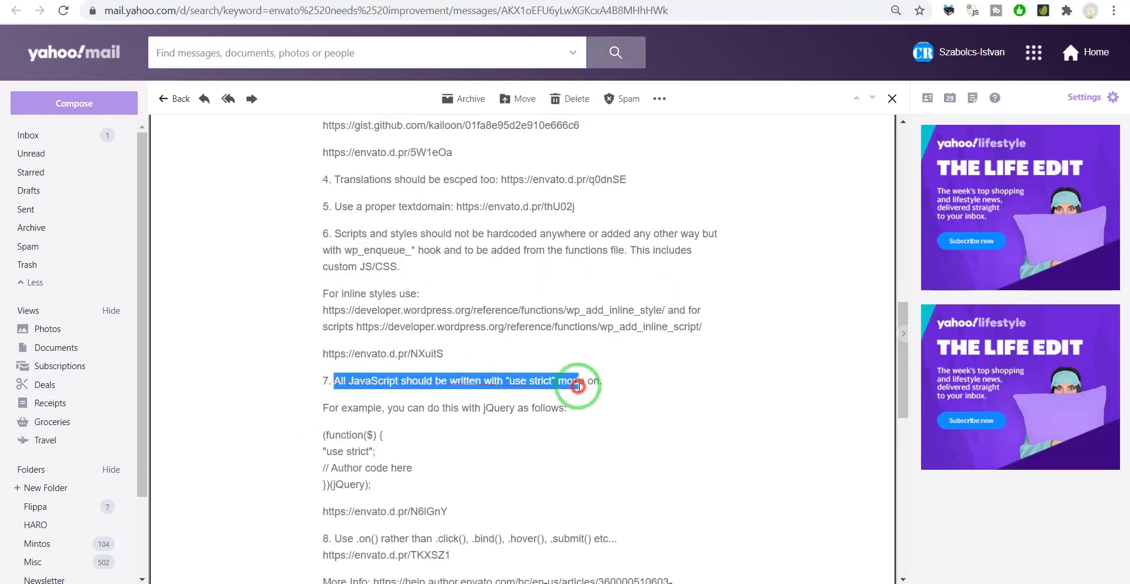
scroll(down, 3)
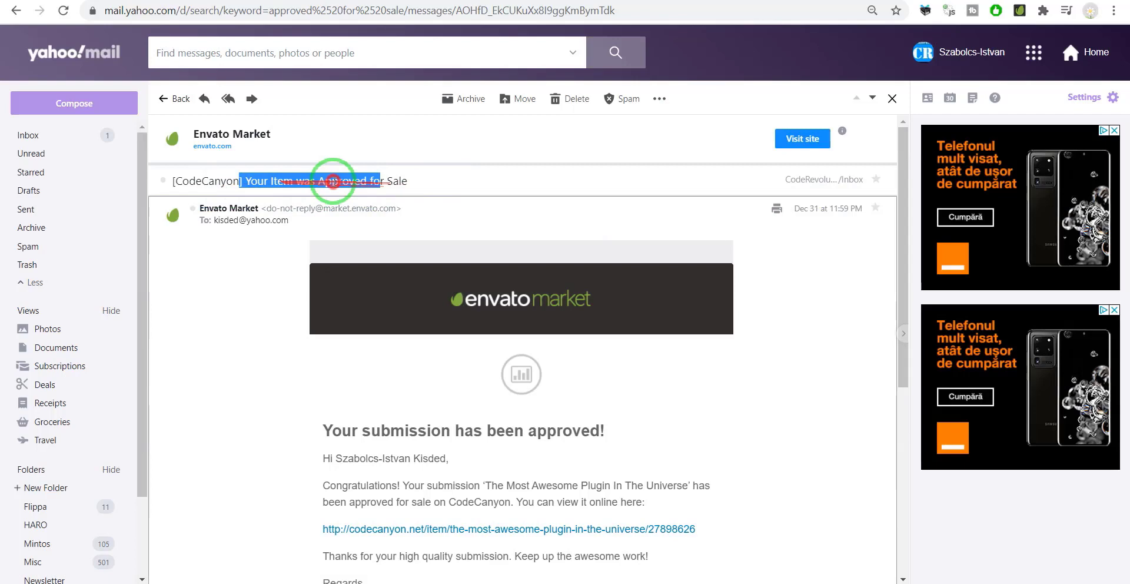
scroll(down, 3)
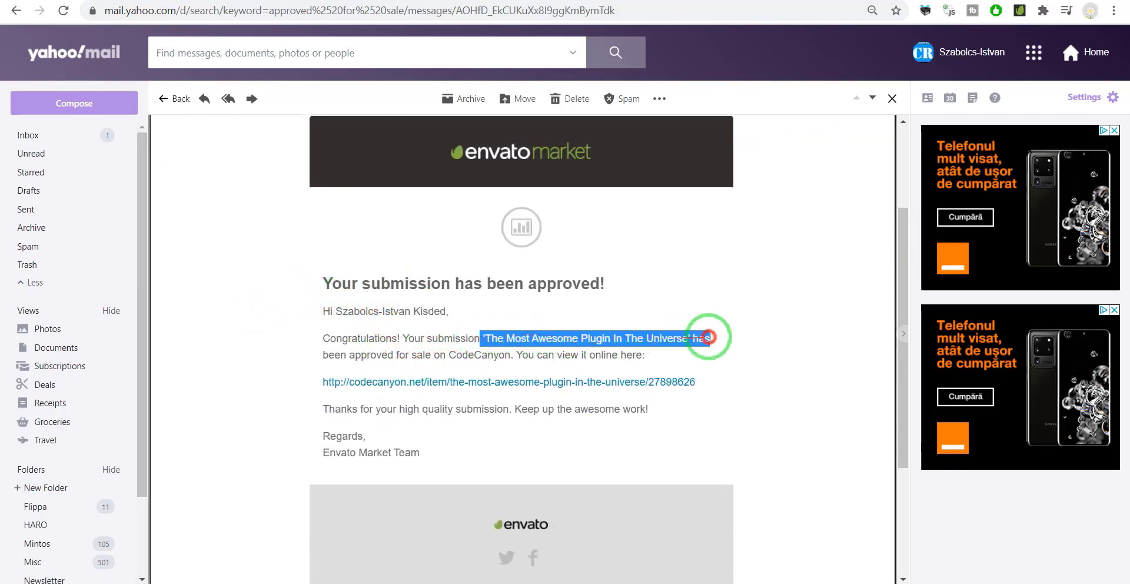
drag(710, 337, 382, 353)
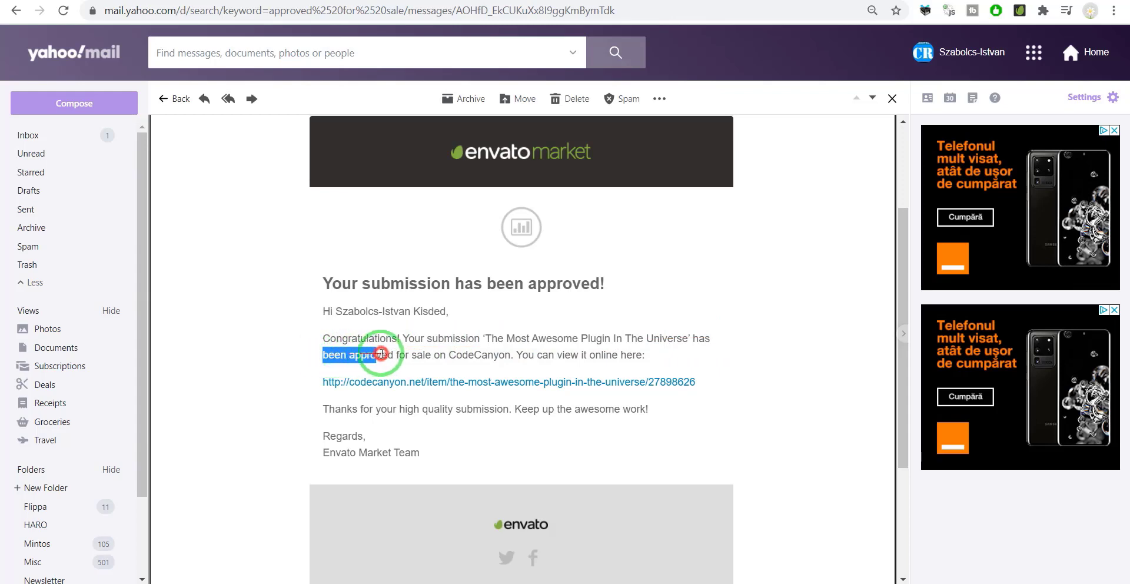